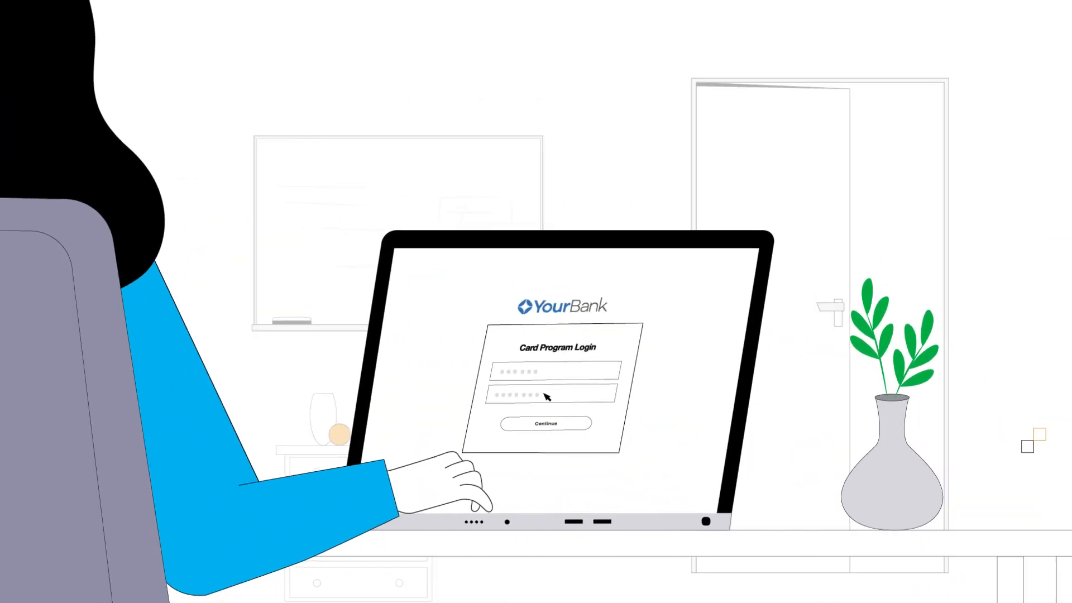
click(544, 424)
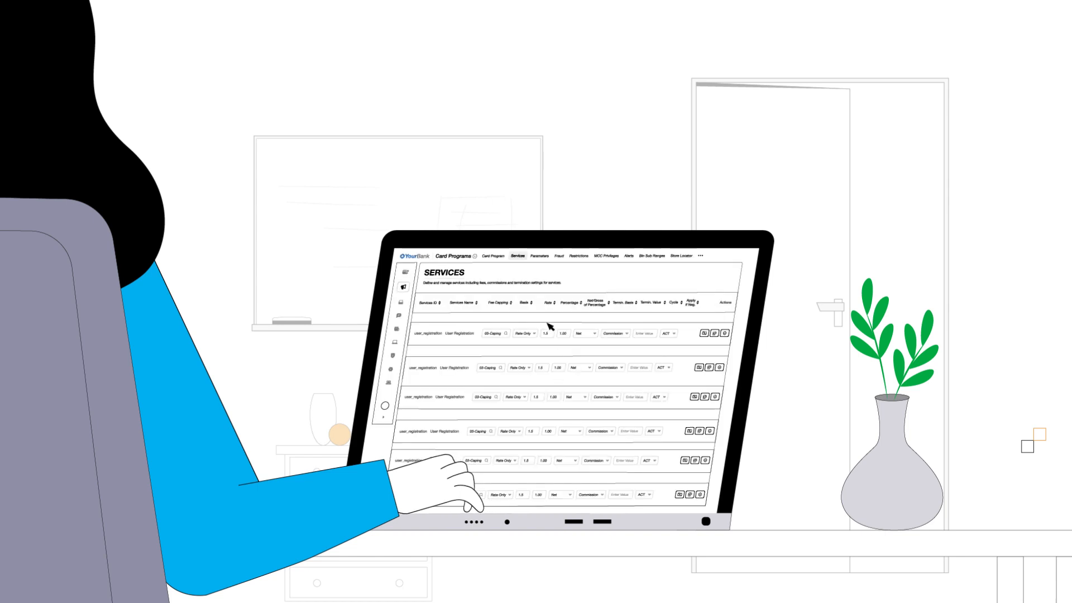
click(539, 256)
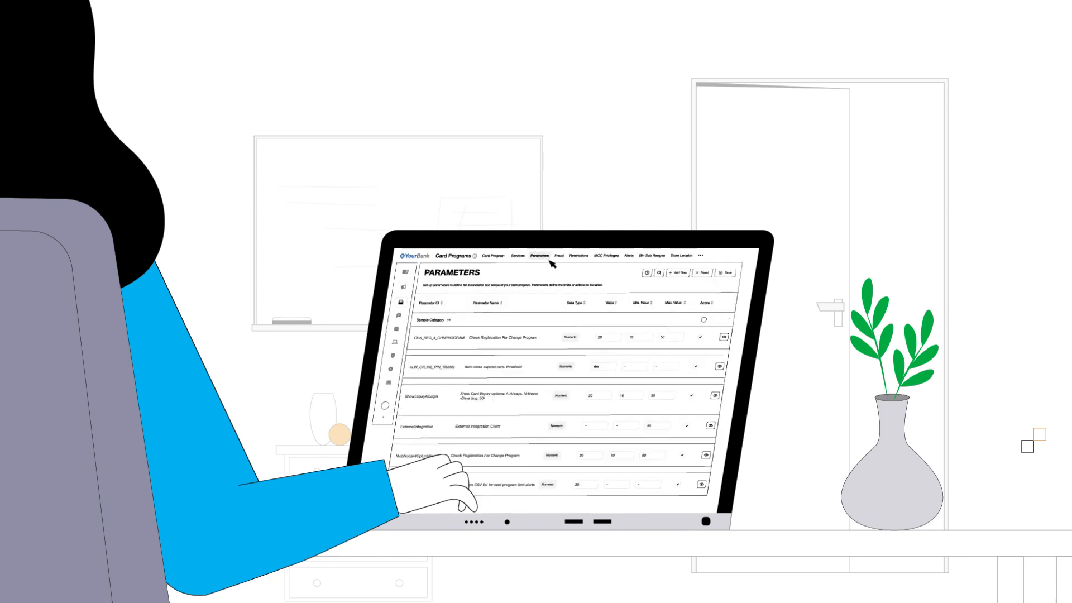
mouse_move(701, 318)
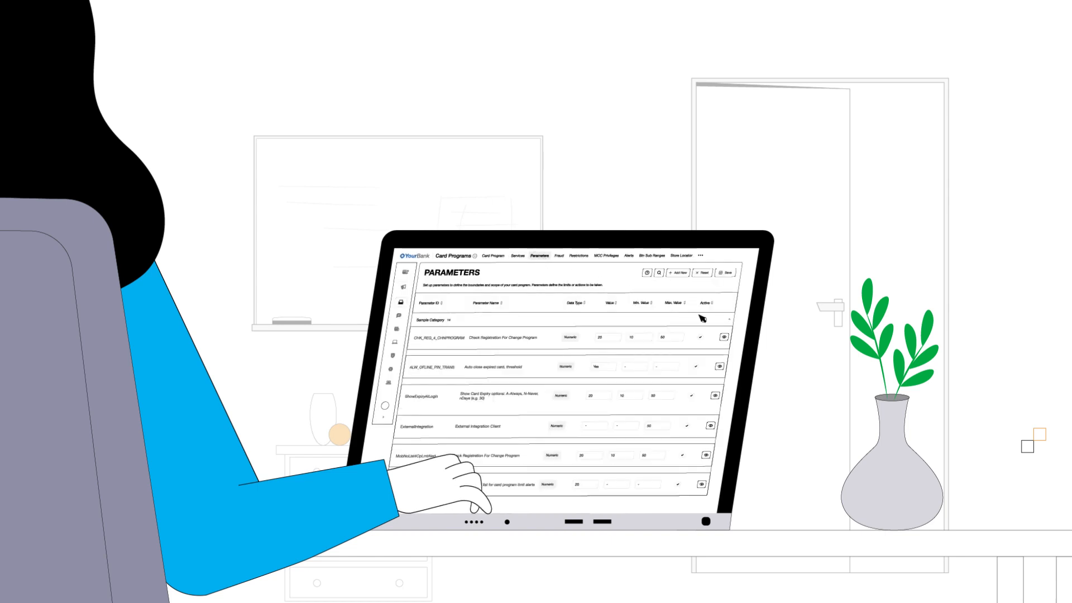
click(628, 256)
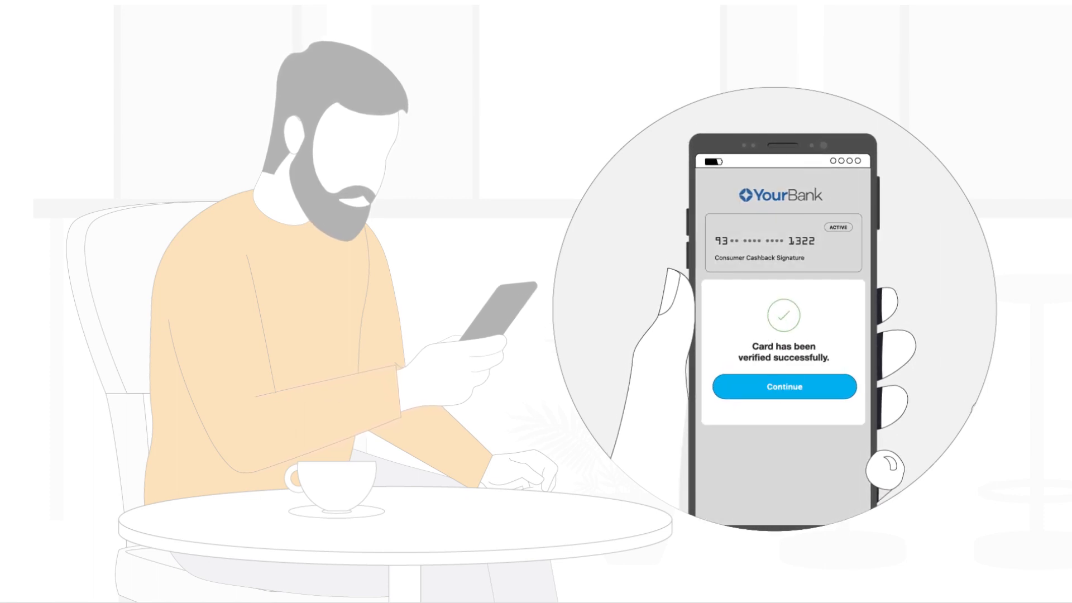
click(784, 386)
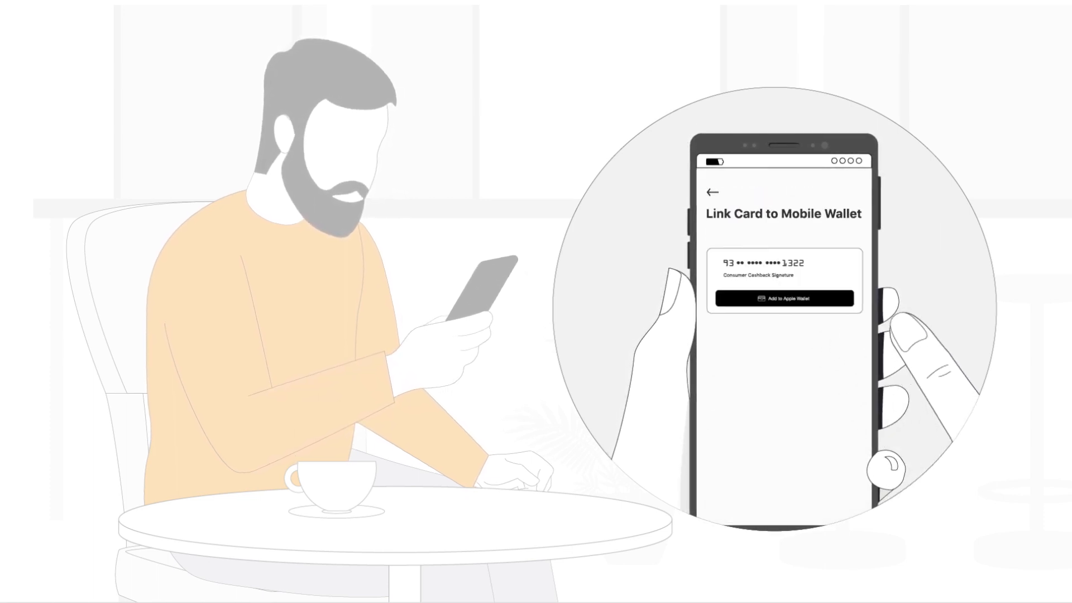
click(784, 298)
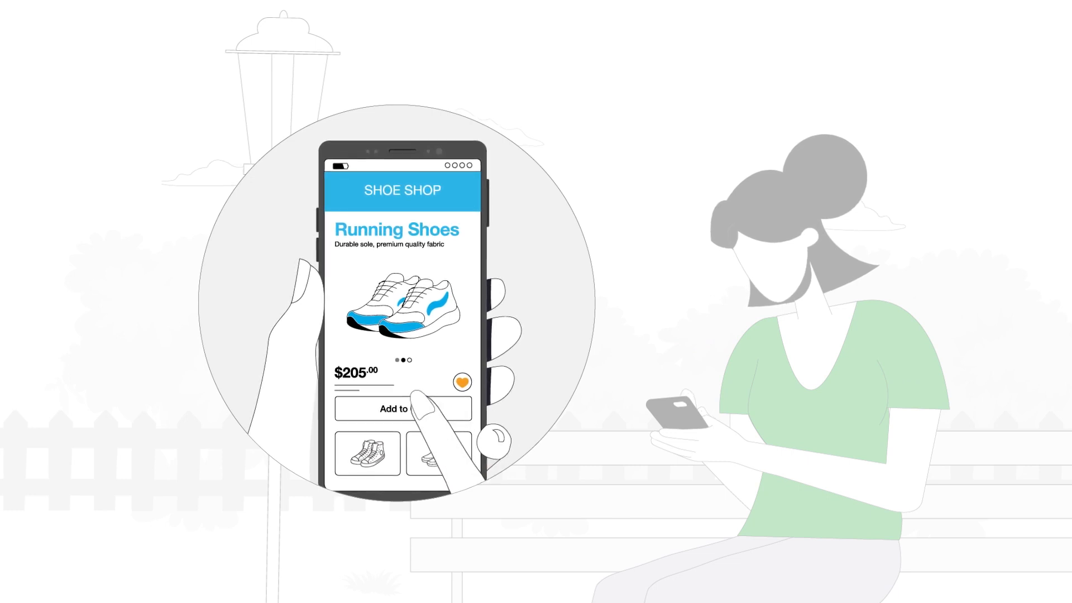
click(403, 409)
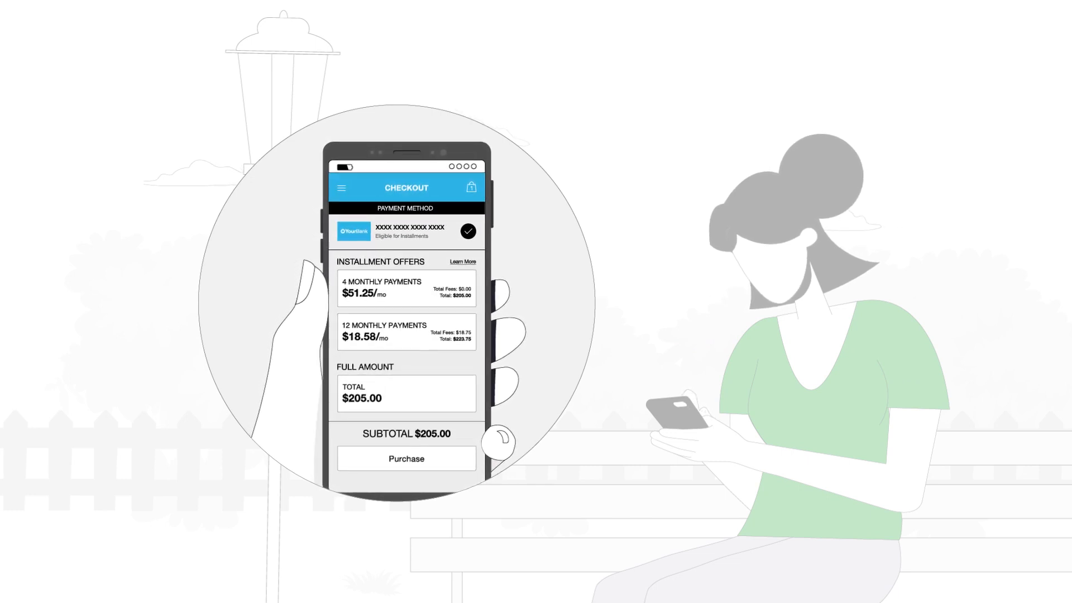
click(405, 458)
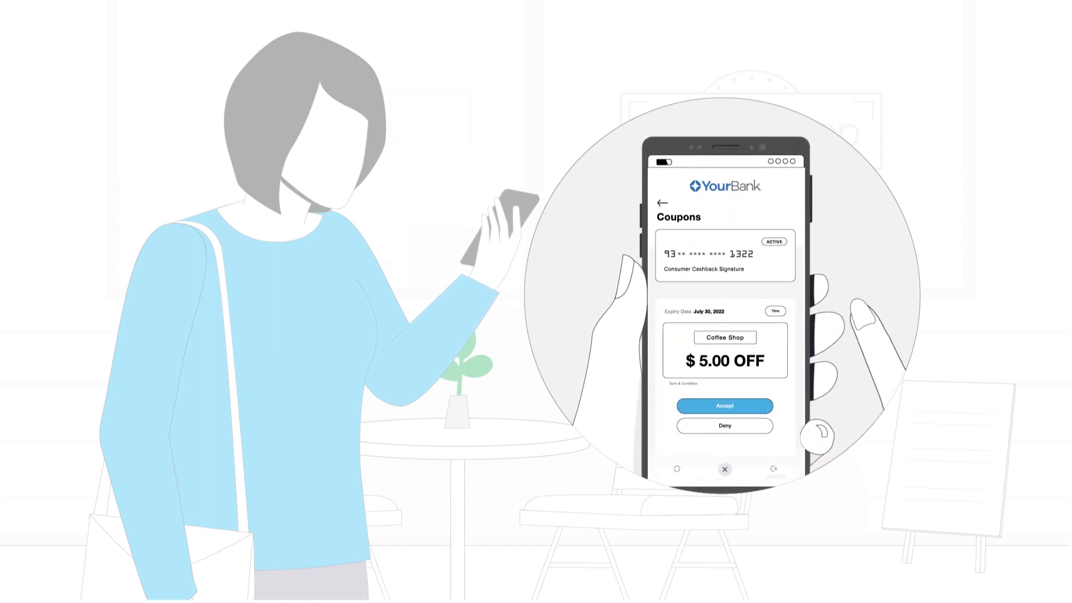
click(723, 405)
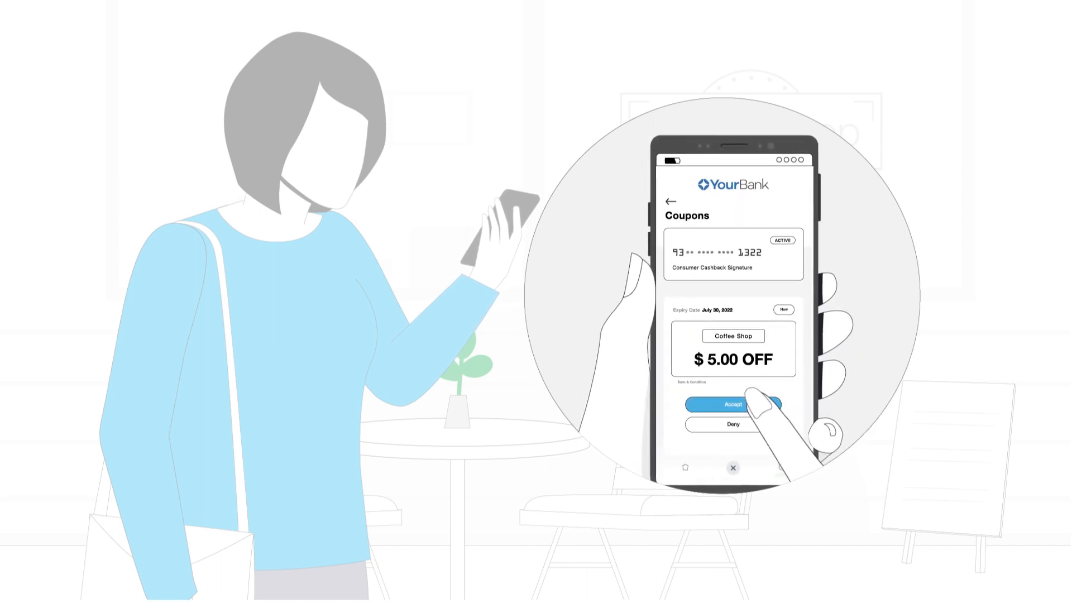